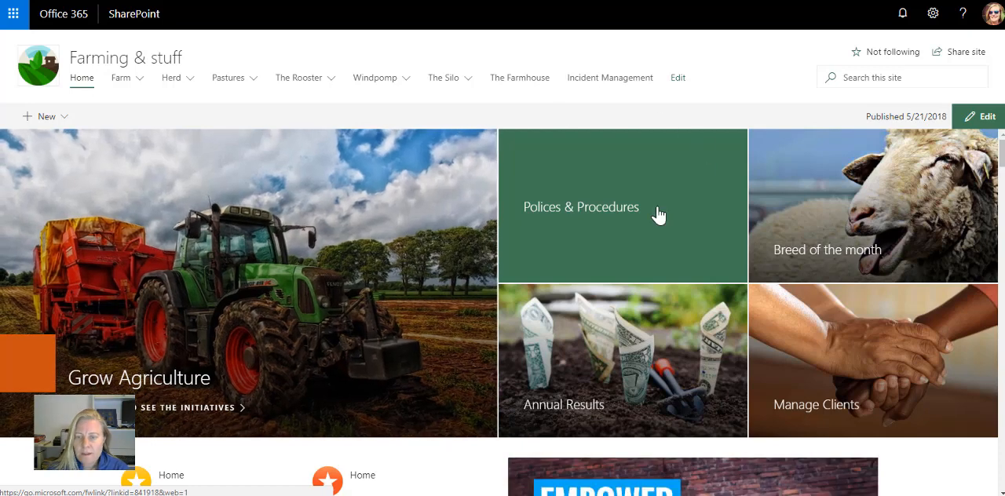
Step: Open The Farmhouse document library from the Farming & stuff site's top navigation
left_click(933, 13)
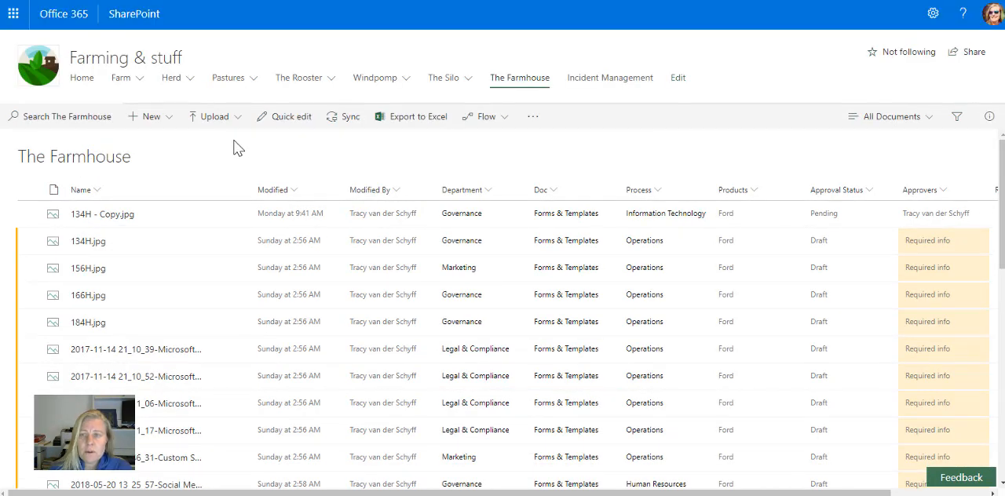
Step: Select the 134H - Copy.jpg document and scroll right to the Revision cycle (days) column
left_click(988, 116)
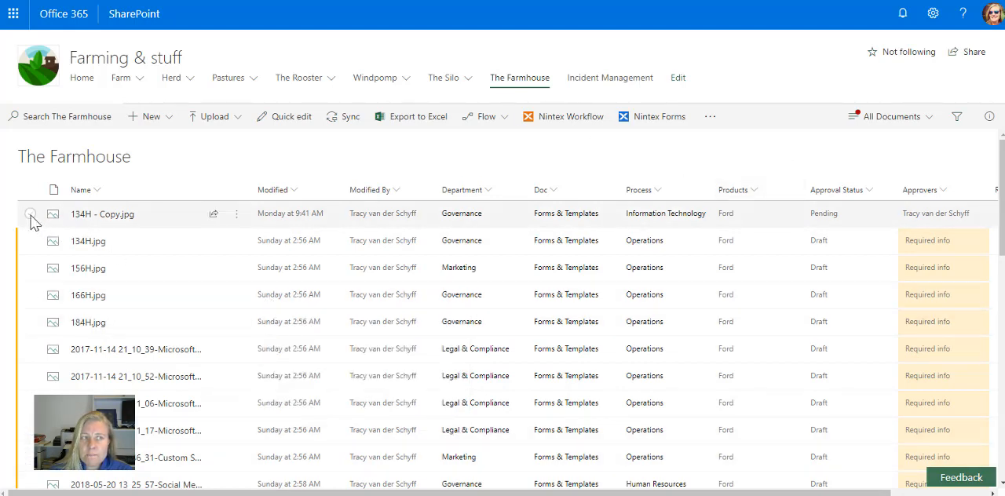
left_click(31, 214)
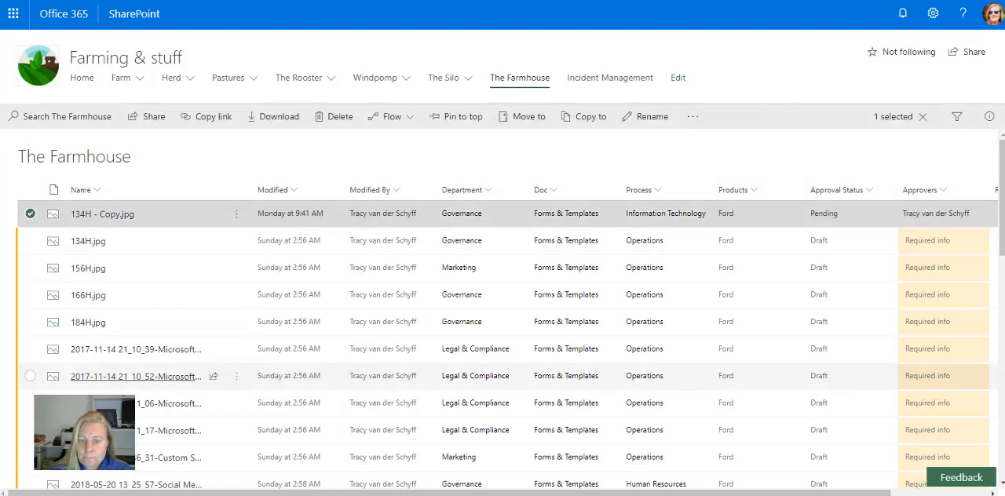
scroll("right", 3)
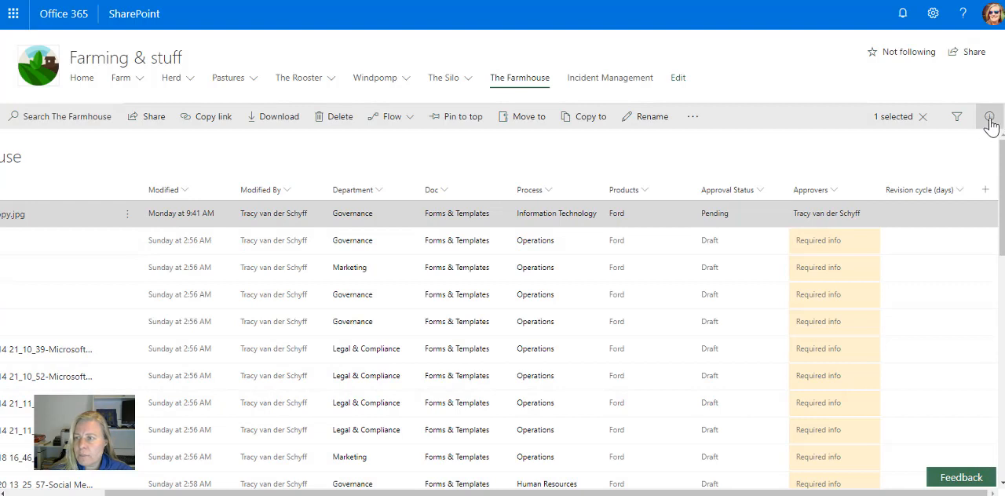
Step: In the details pane, set 134H - Copy.jpg's Revision cycle (days) to 90
left_click(990, 117)
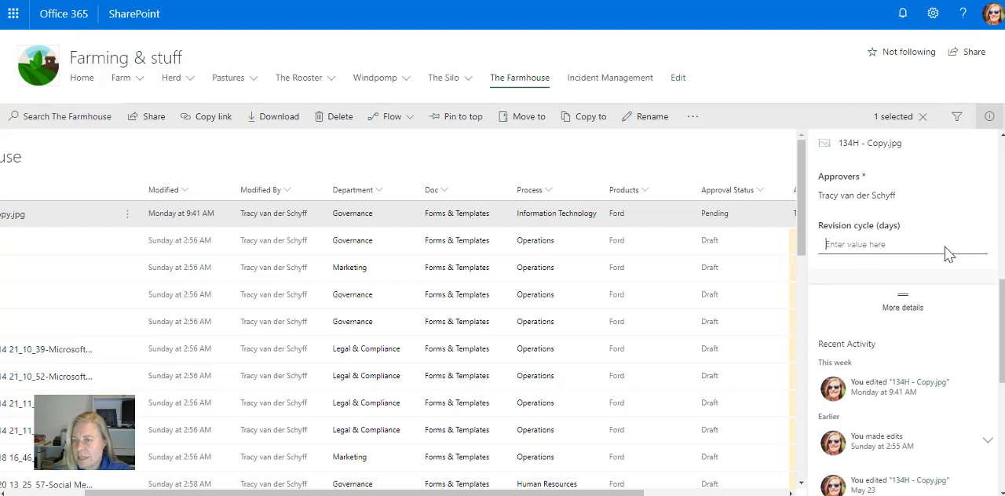
type("365")
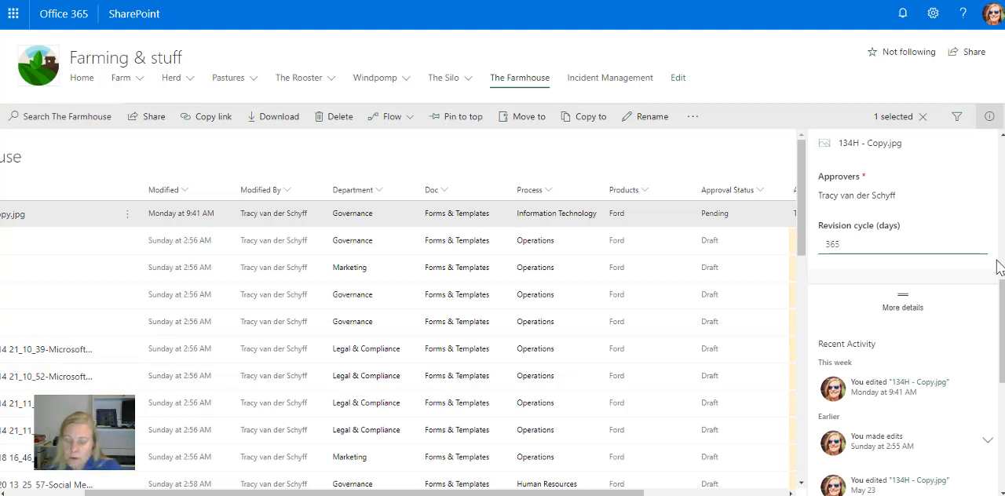
type("5")
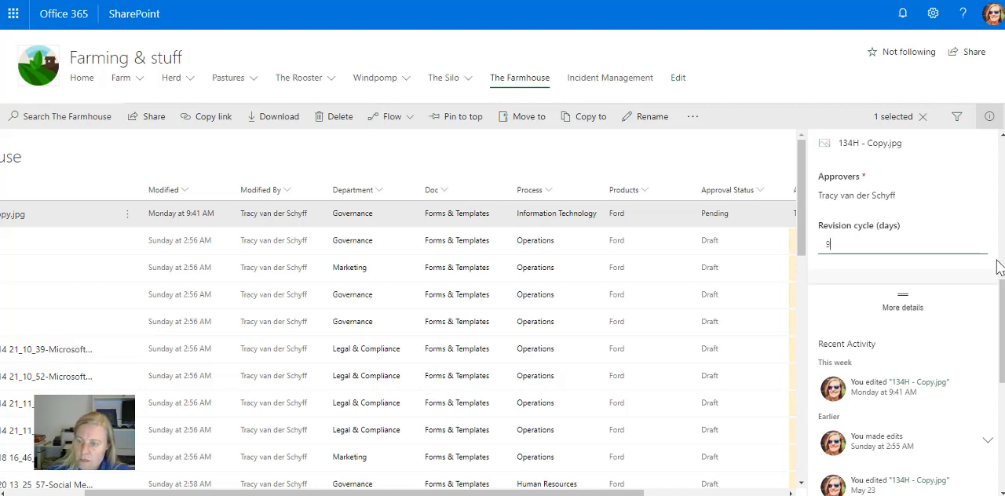
type("0")
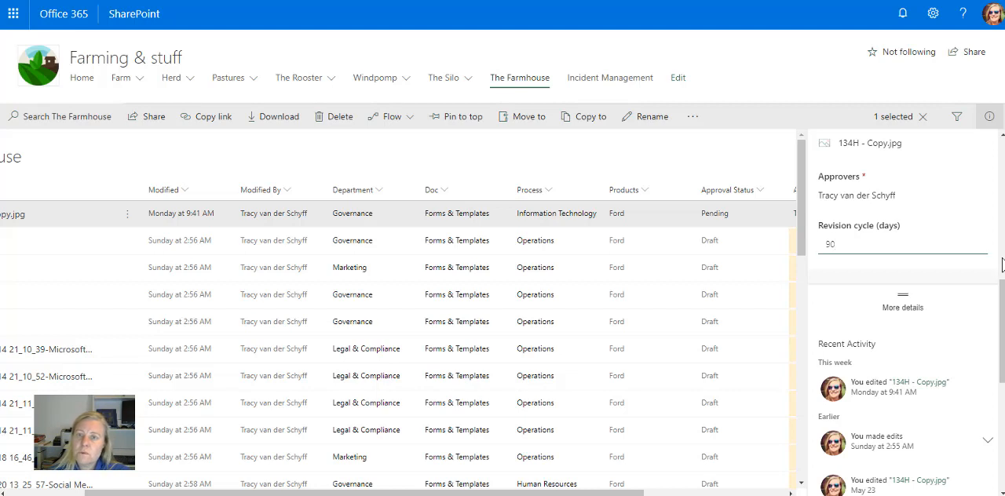
mouse_move(863, 286)
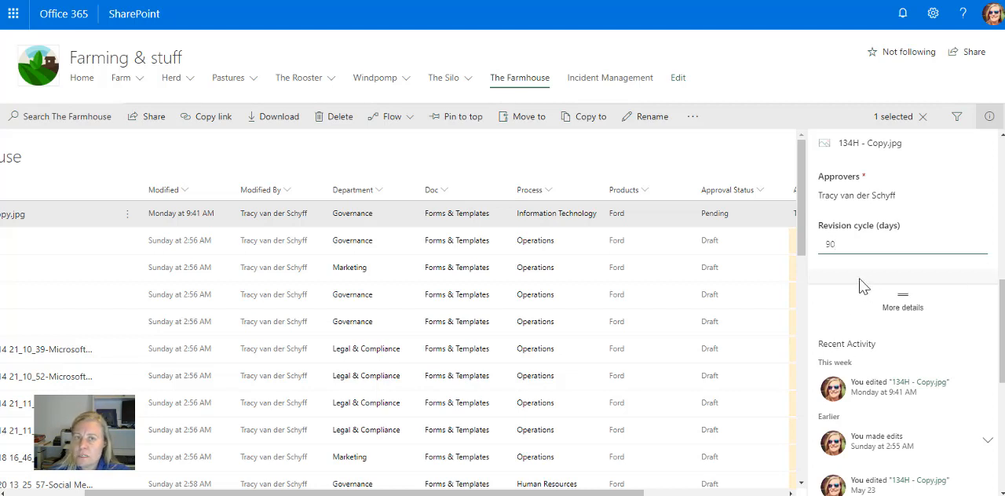
mouse_move(855, 281)
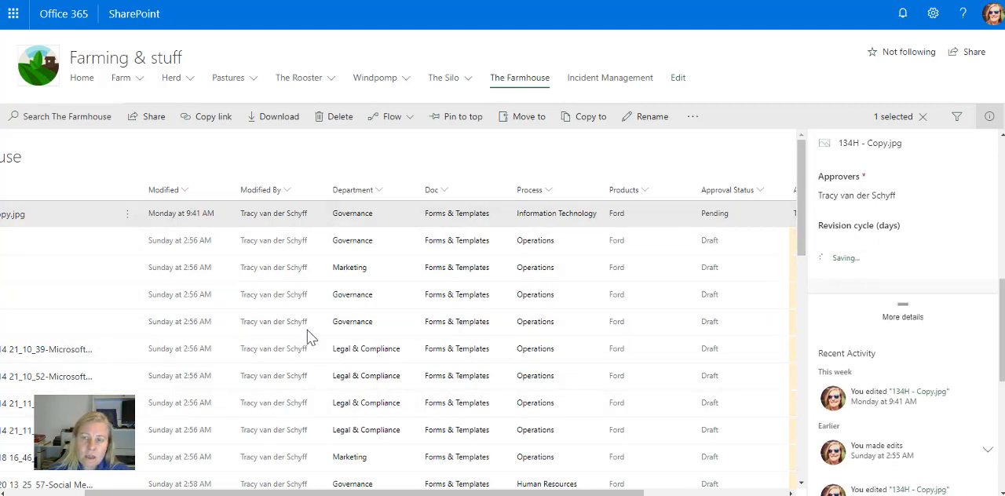
type("90")
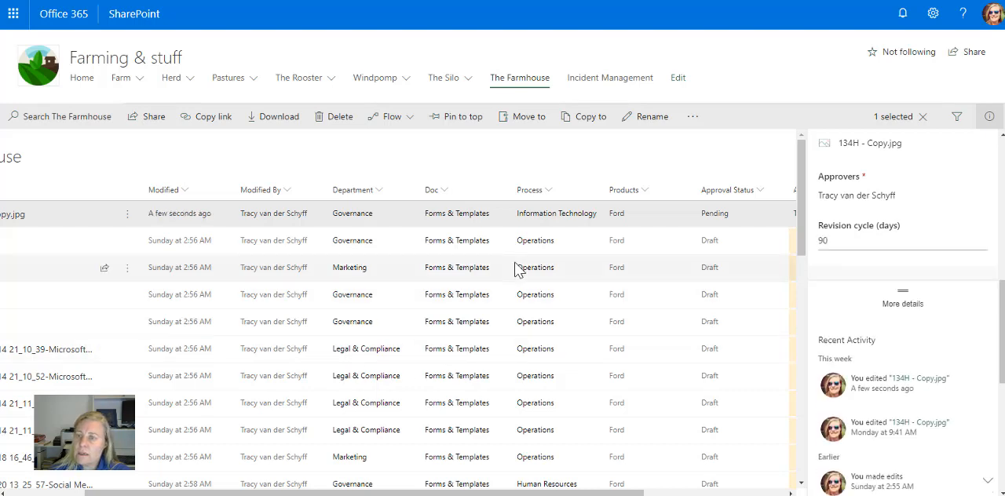
mouse_move(516, 267)
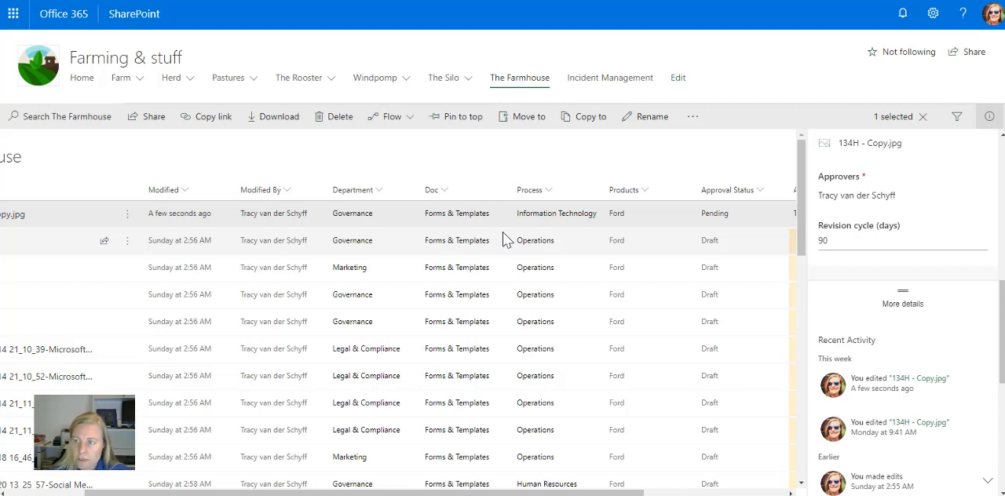
Step: Go to The Farmhouse library settings and scroll down to its Columns list
left_click(933, 14)
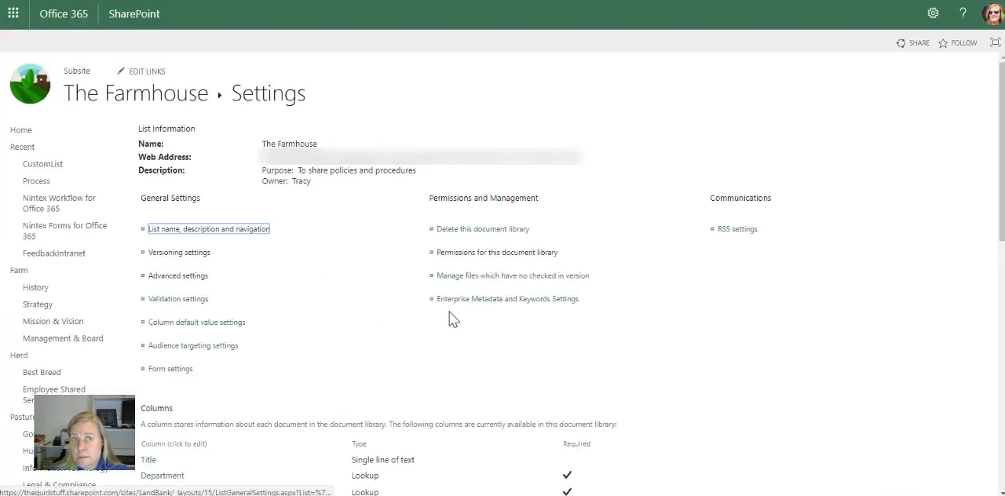
mouse_move(329, 320)
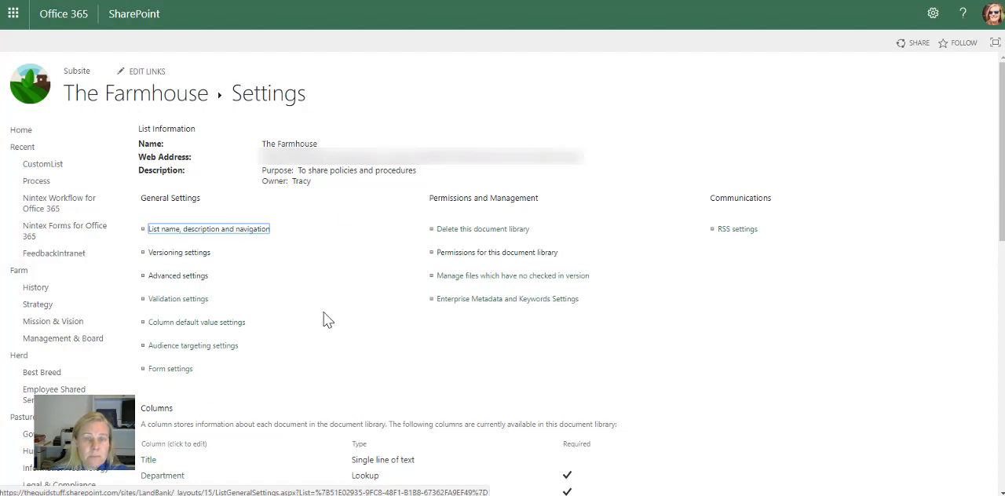
scroll("down", 3)
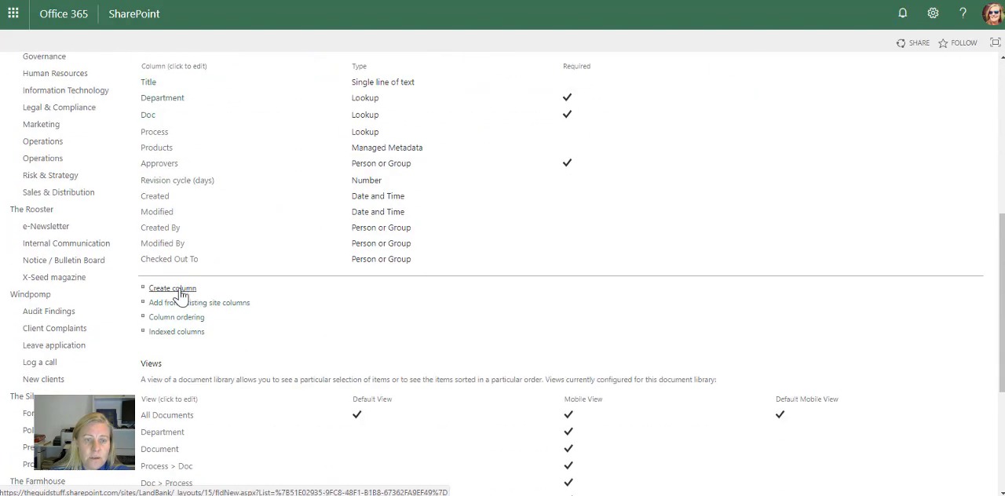
Step: Start a calculated column named Next Revision Date with [Modified] in its formula
left_click(171, 288)
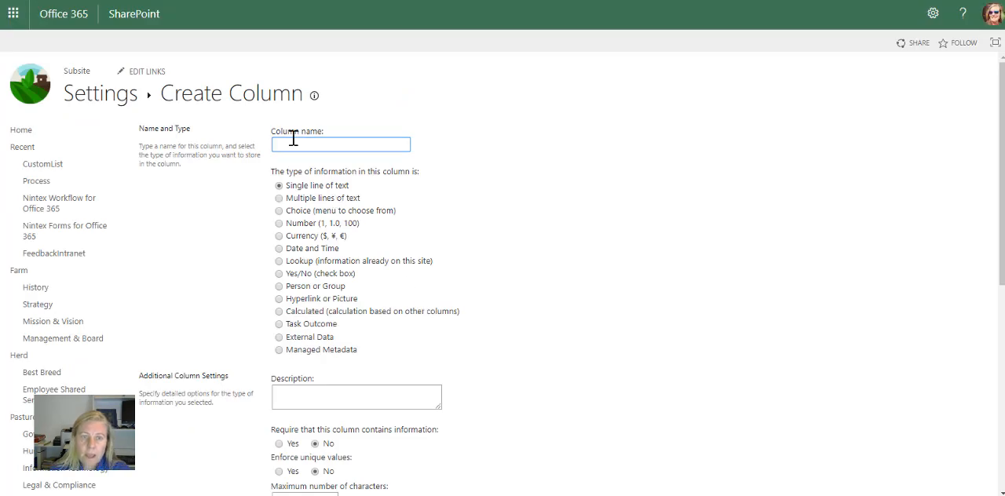
type("New")
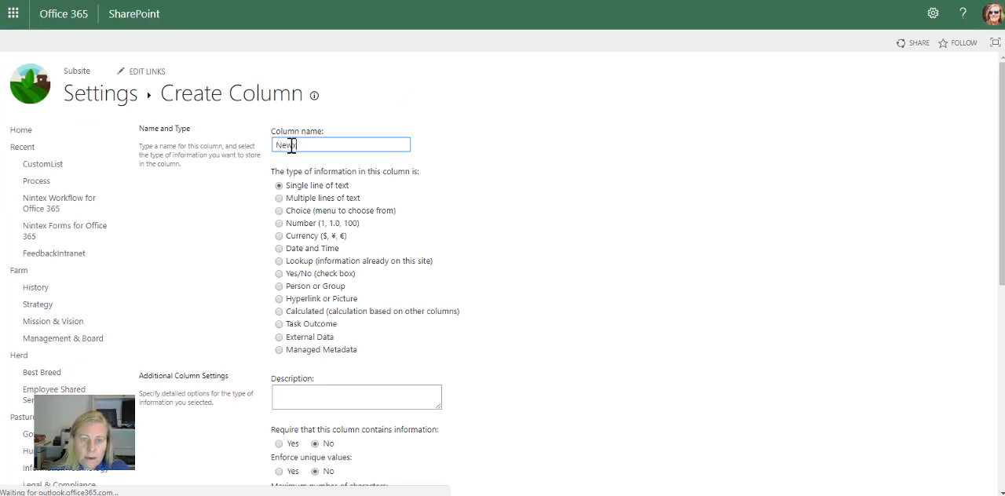
type("Revision")
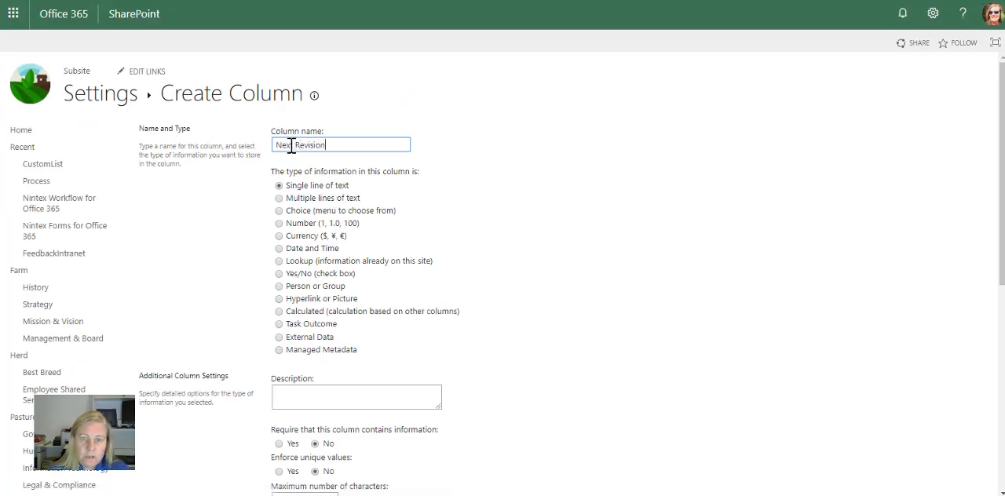
type("Date")
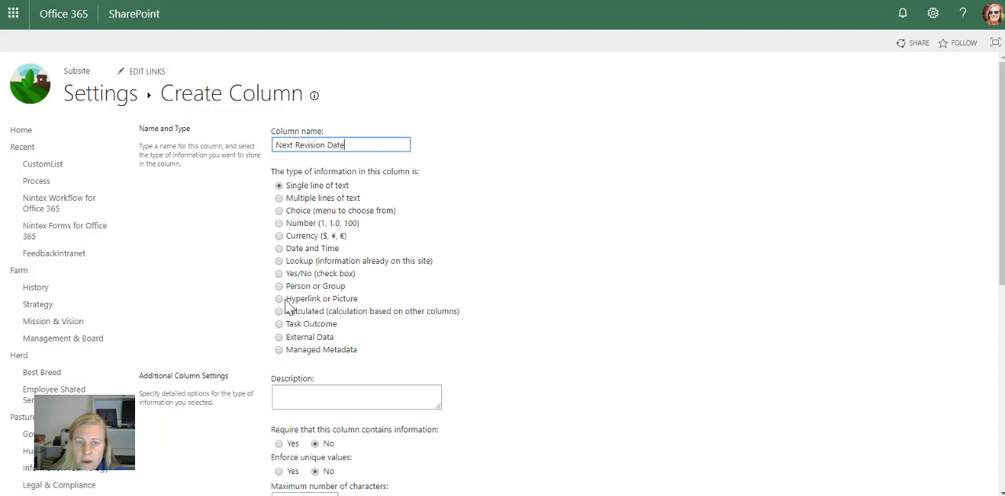
left_click(280, 312)
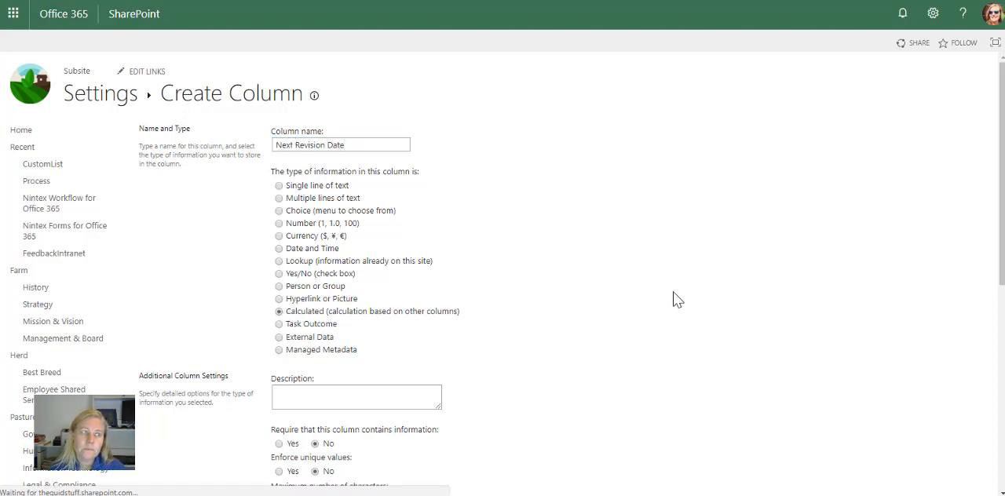
scroll("down", 3)
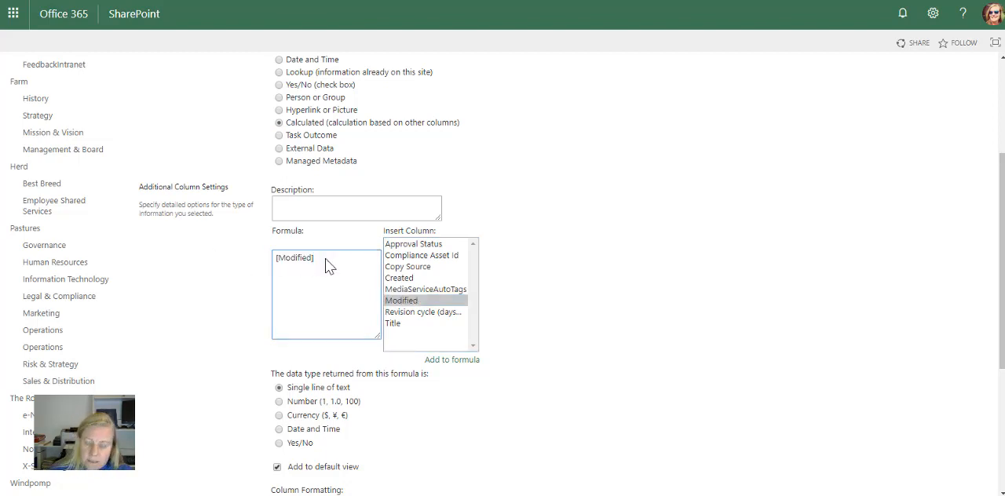
Step: Make the formula [Modified]+[Revision cycle (days)], returning a date-only Date and Time value
type("+")
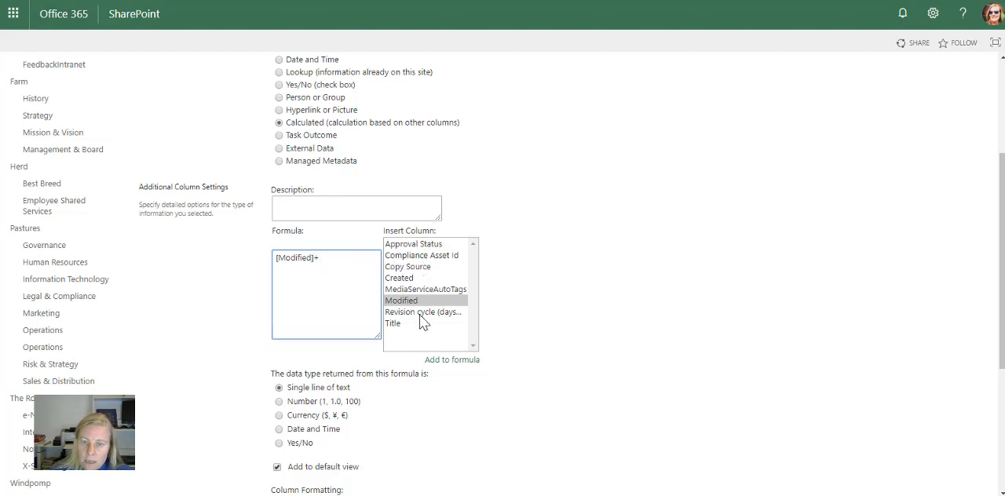
left_click(422, 312)
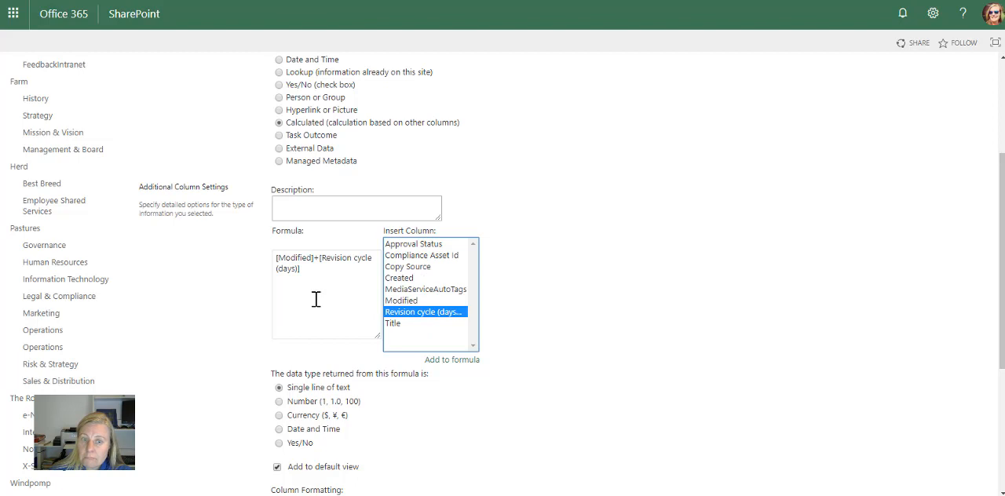
mouse_move(246, 331)
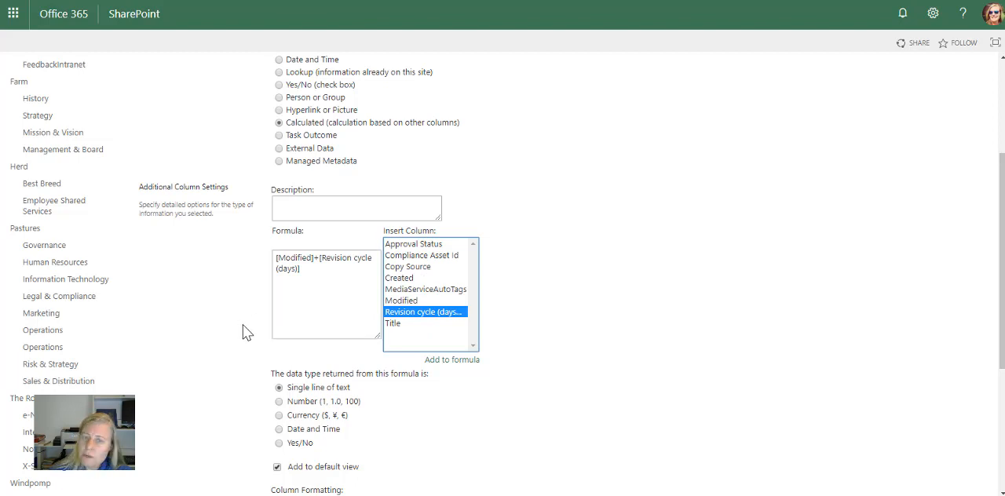
scroll("down", 3)
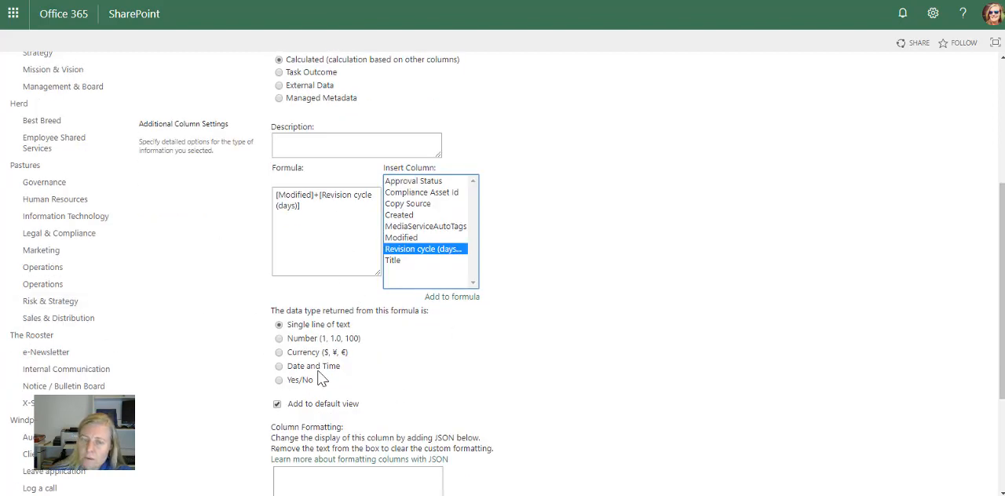
mouse_move(253, 245)
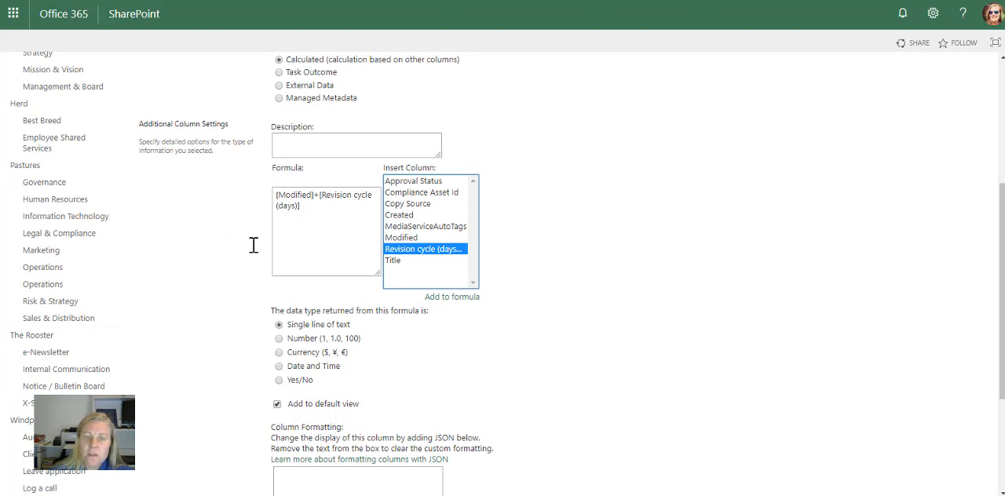
left_click(279, 366)
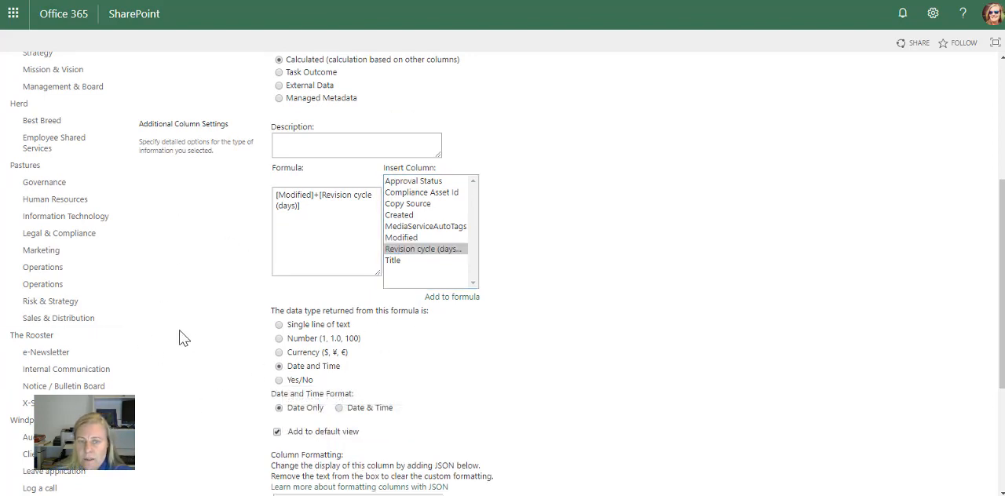
scroll("down", 3)
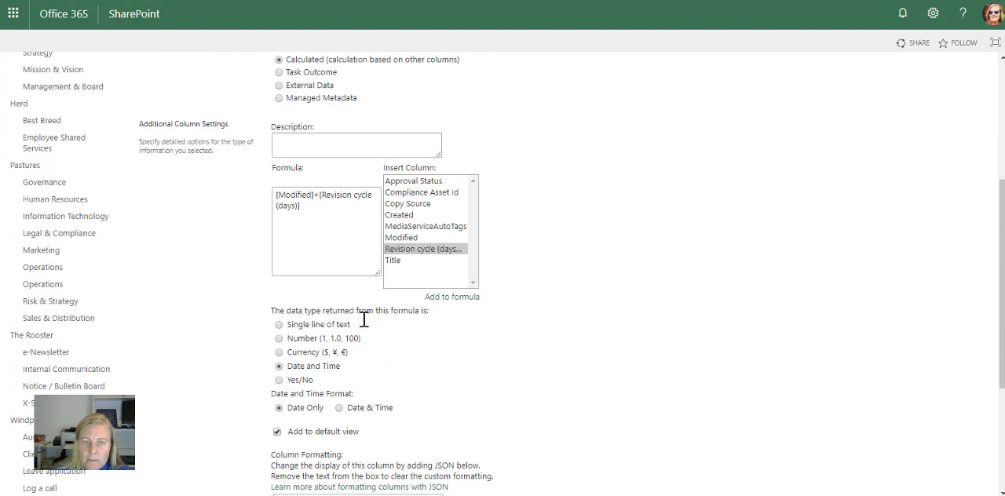
mouse_move(340, 411)
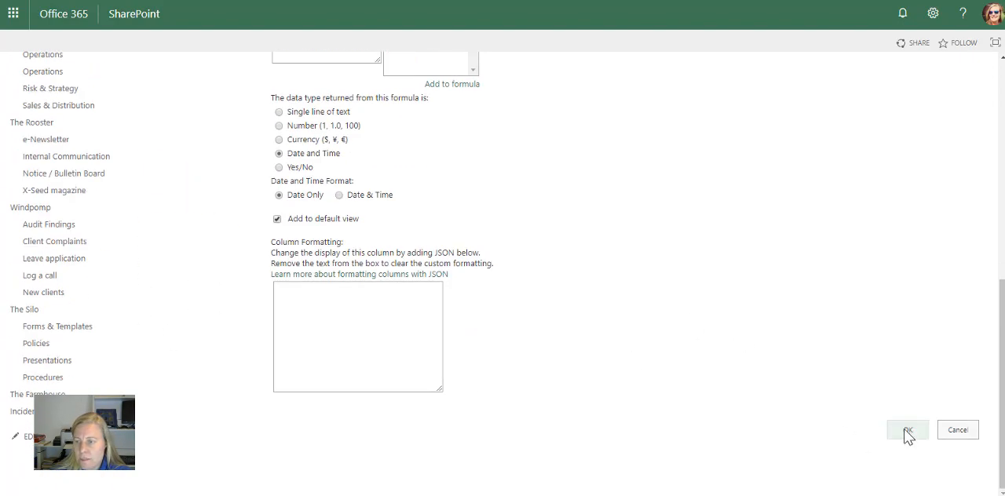
Step: Save the Next Revision Date calculated column with OK
left_click(907, 429)
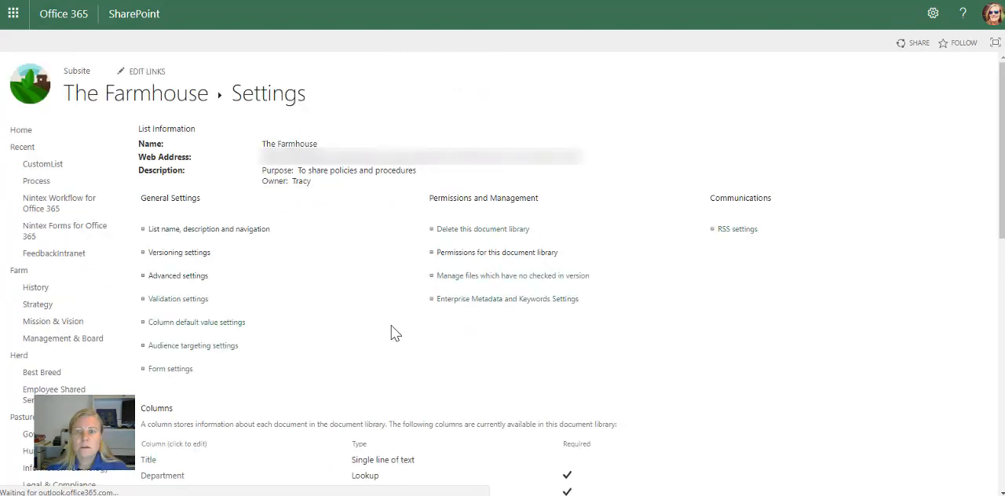
mouse_move(373, 306)
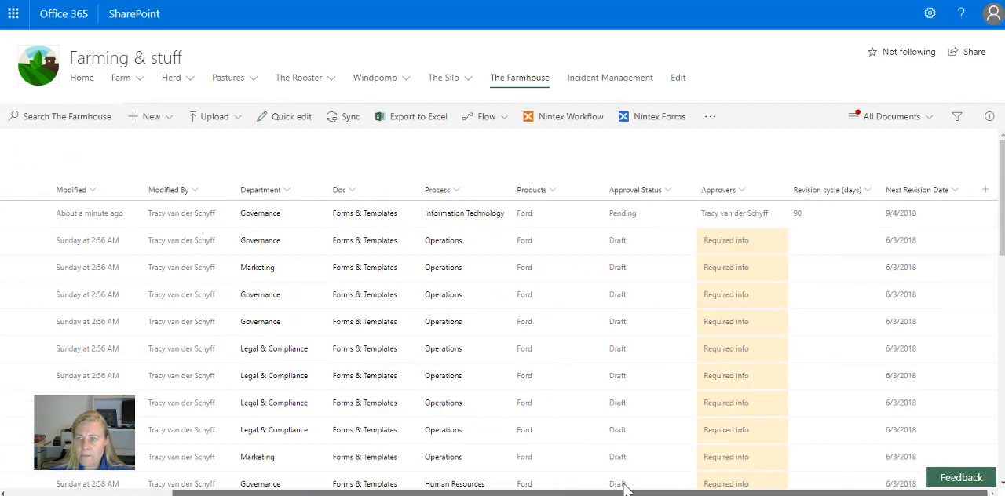
Step: In Quick edit, enter revision cycles 365, 120 and 730 for 134H, 156H and 166H
left_click(988, 116)
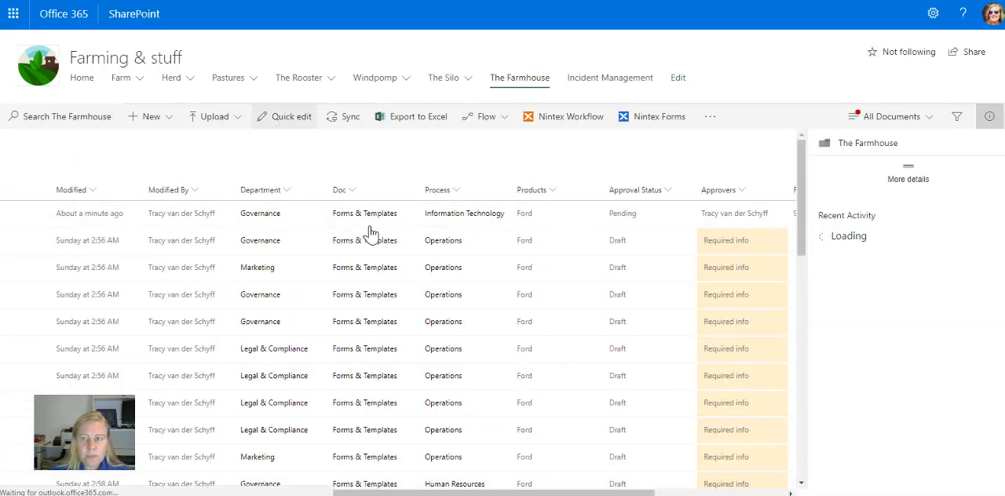
left_click(290, 116)
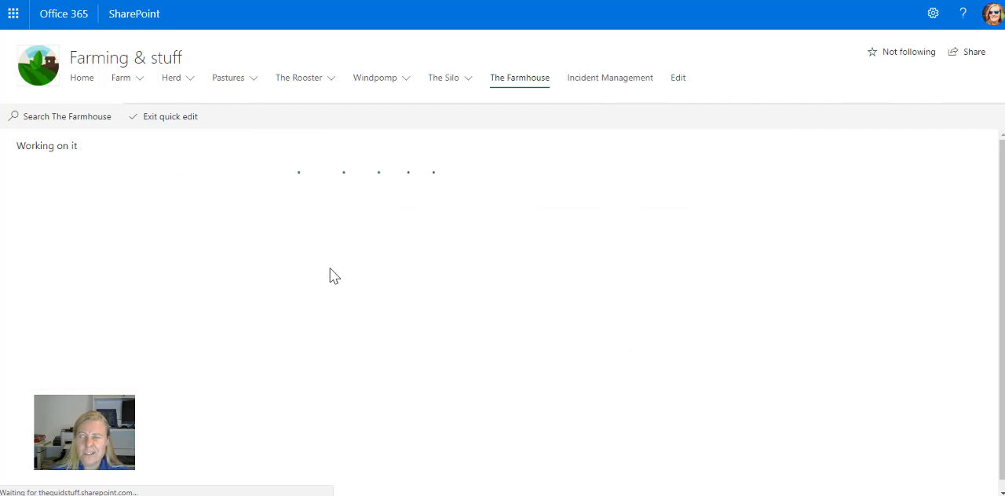
mouse_move(338, 311)
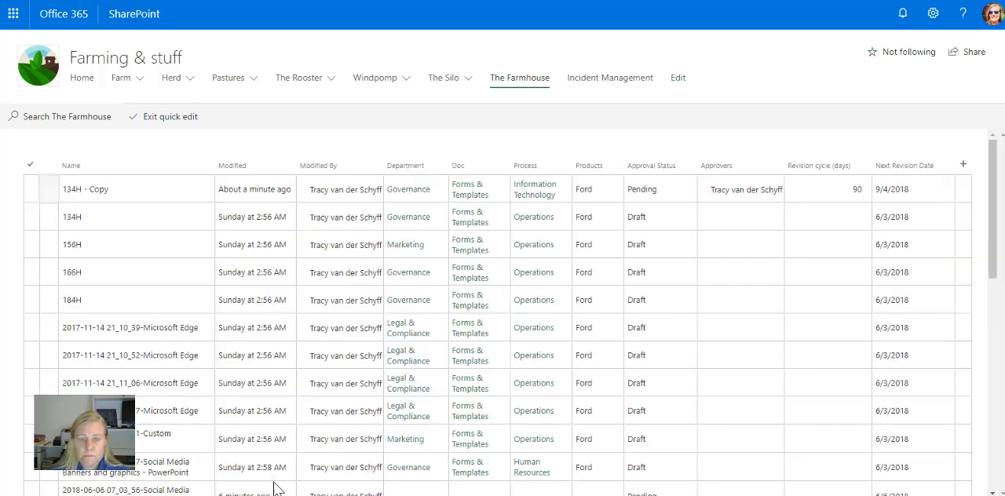
left_click(827, 217)
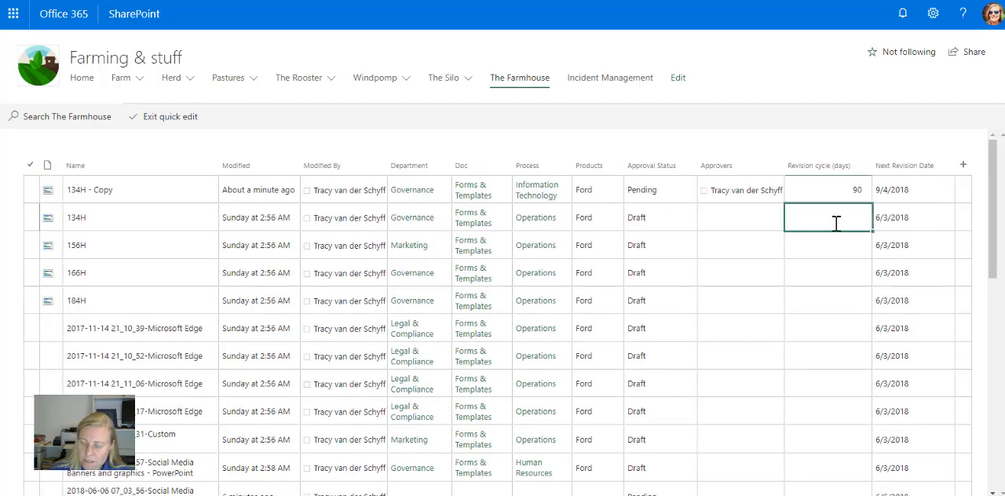
type("365")
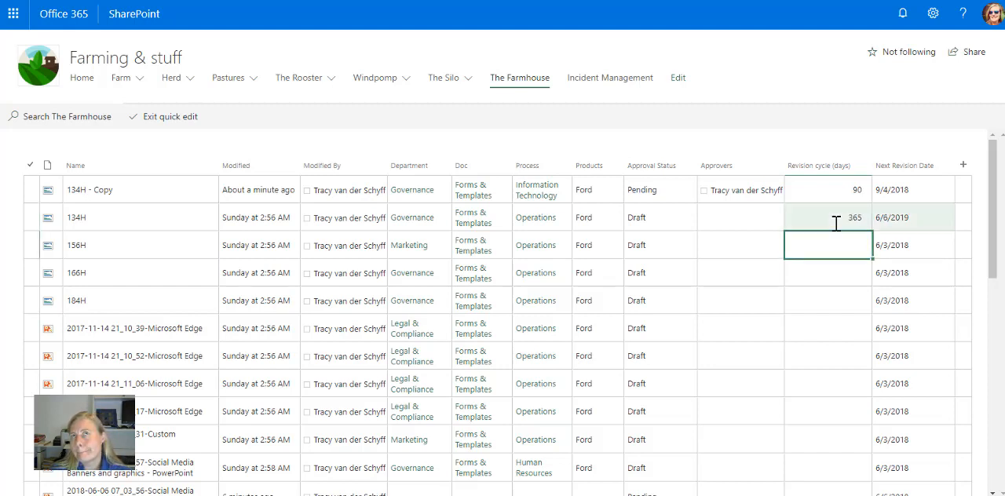
type("120")
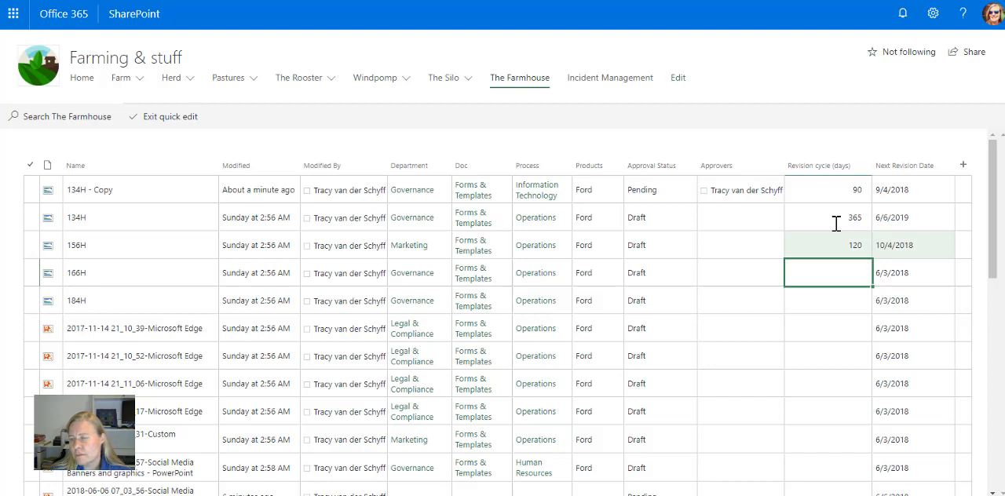
type("730")
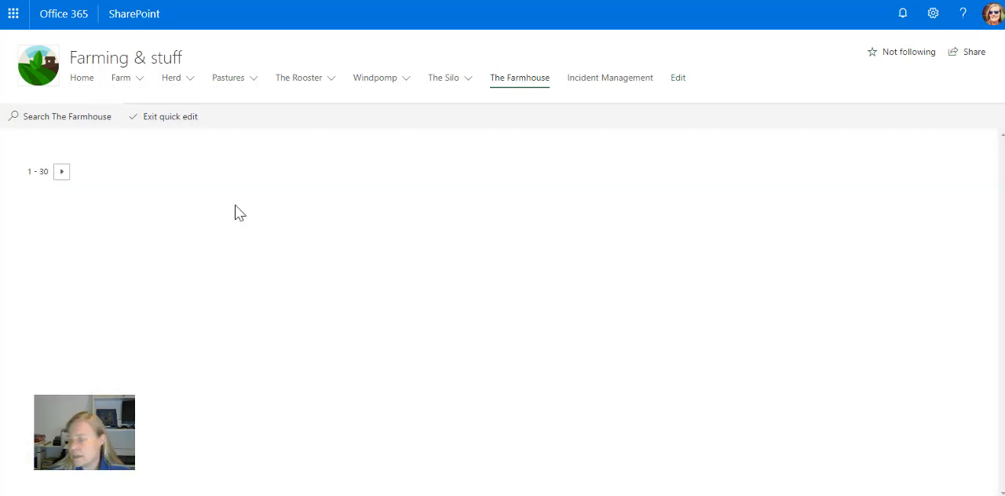
Step: Exit quick edit and scroll right to review the Next Revision Date values
left_click(169, 116)
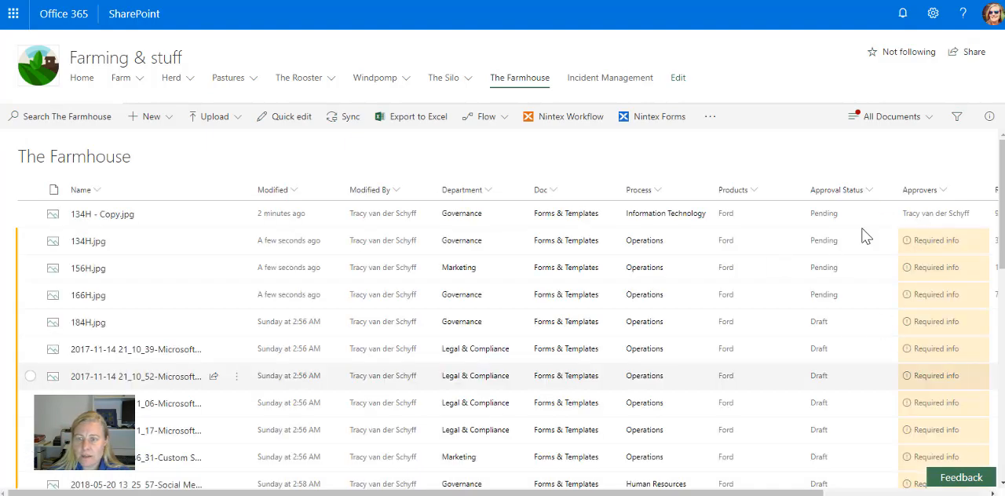
scroll("right", 3)
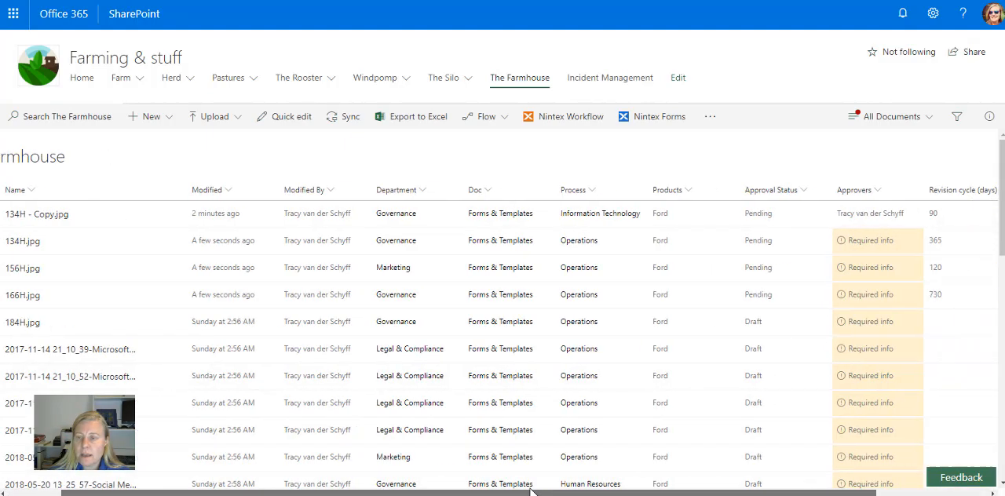
scroll("right", 3)
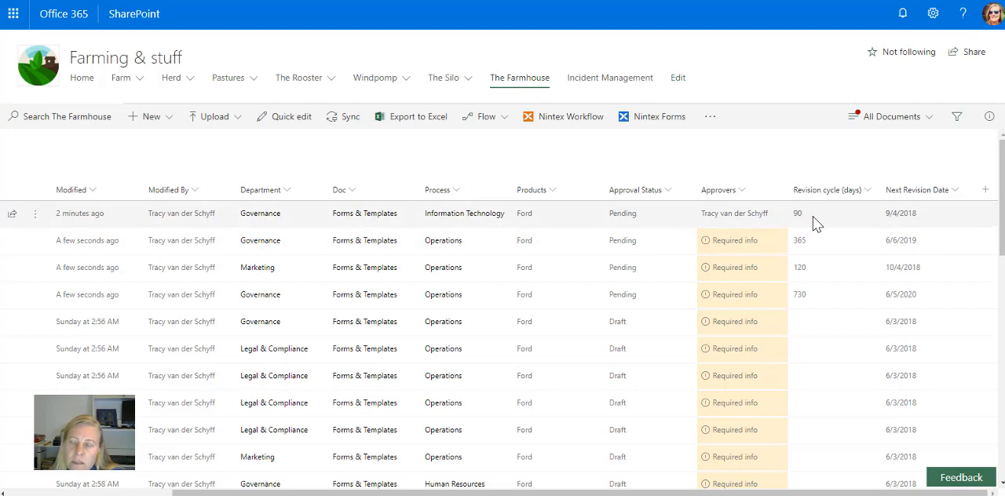
mouse_move(868, 220)
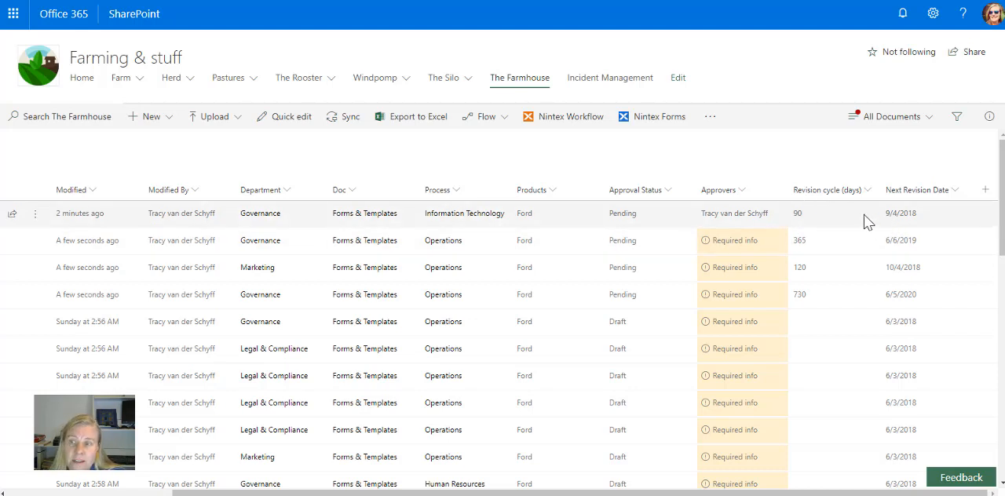
mouse_move(795, 253)
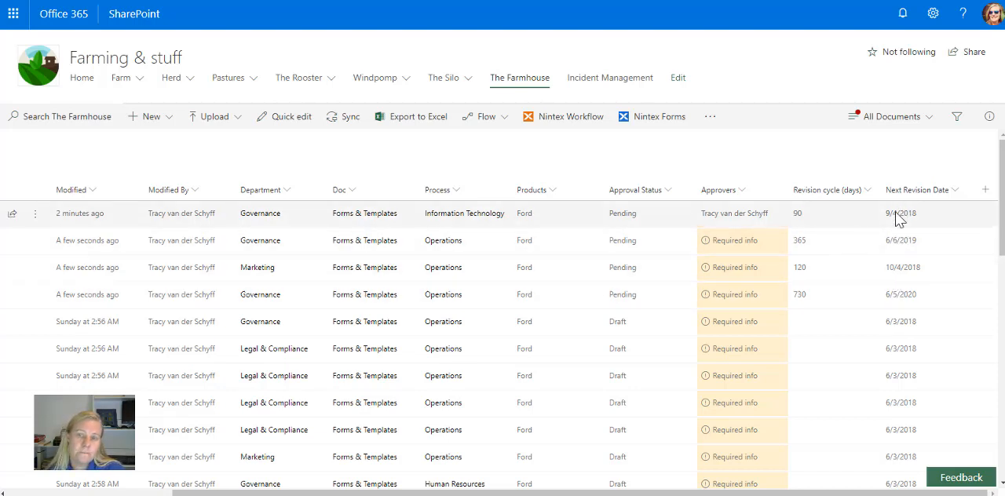
mouse_move(938, 230)
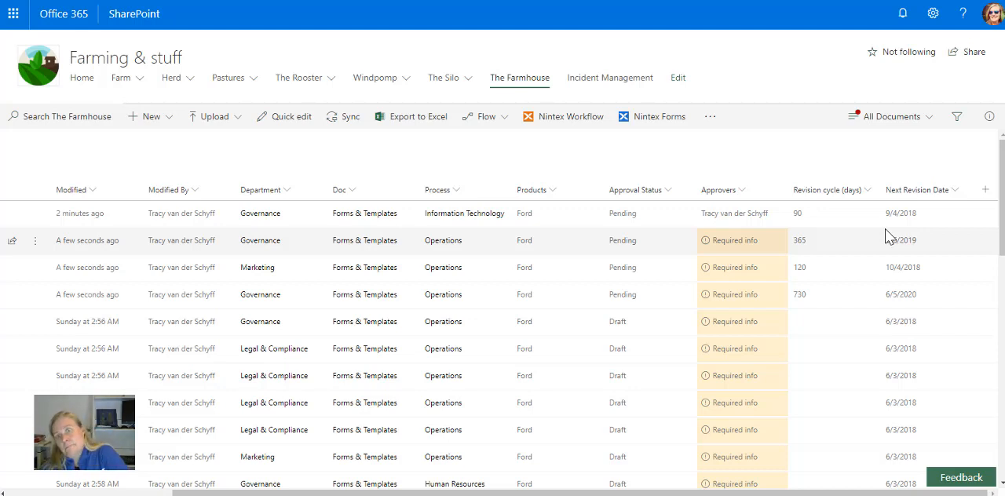
mouse_move(844, 214)
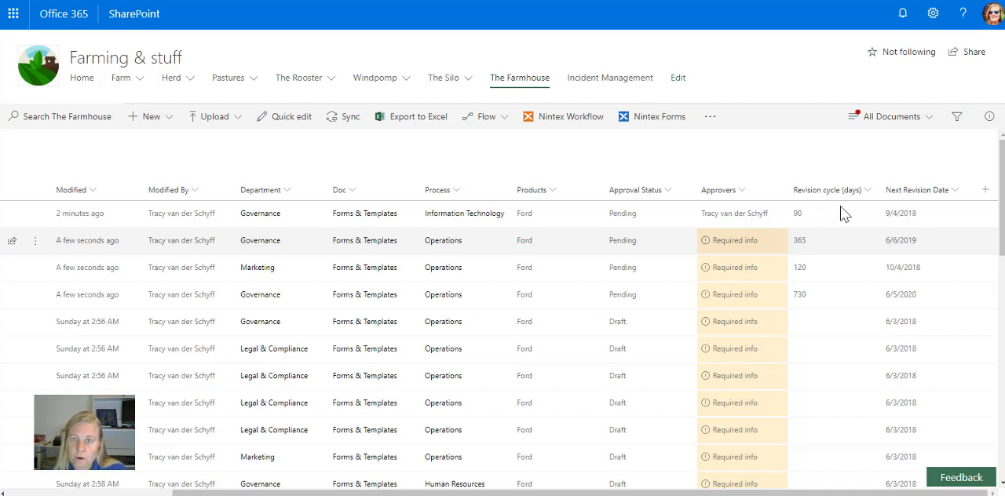
mouse_move(547, 245)
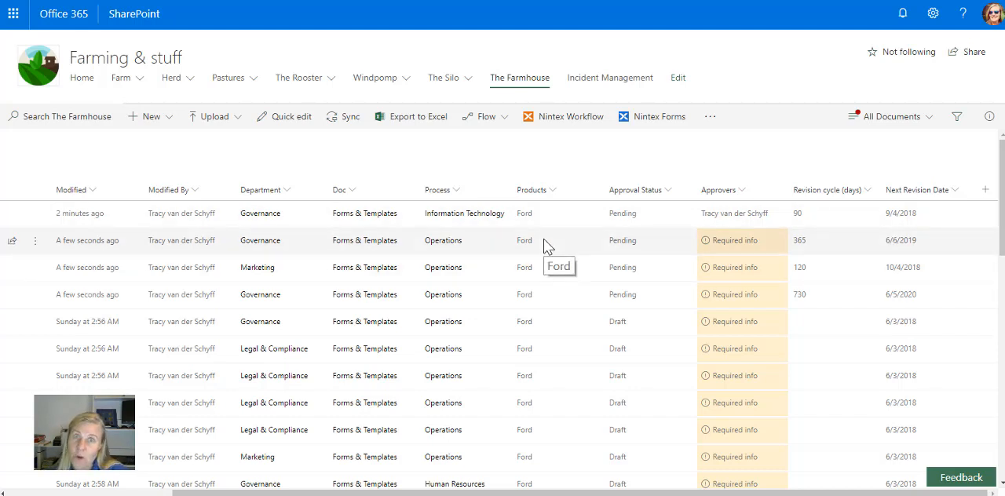
mouse_move(540, 267)
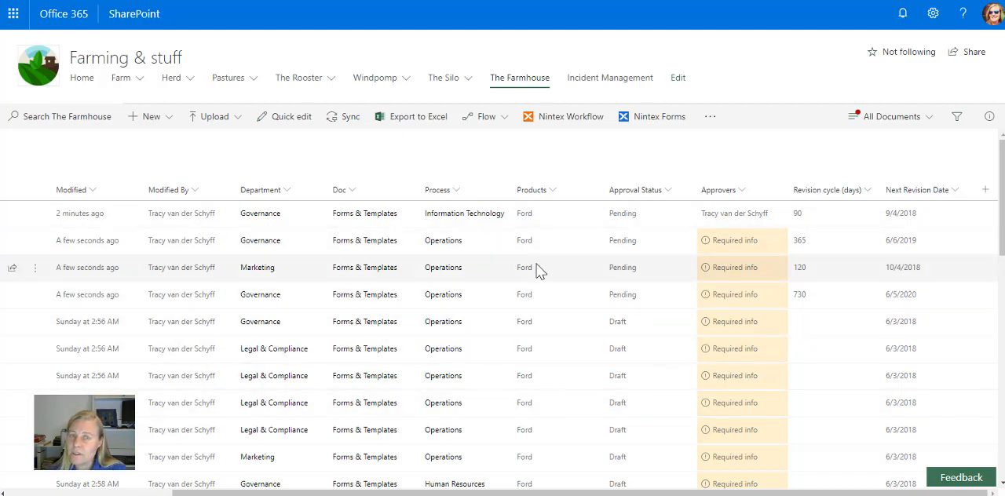